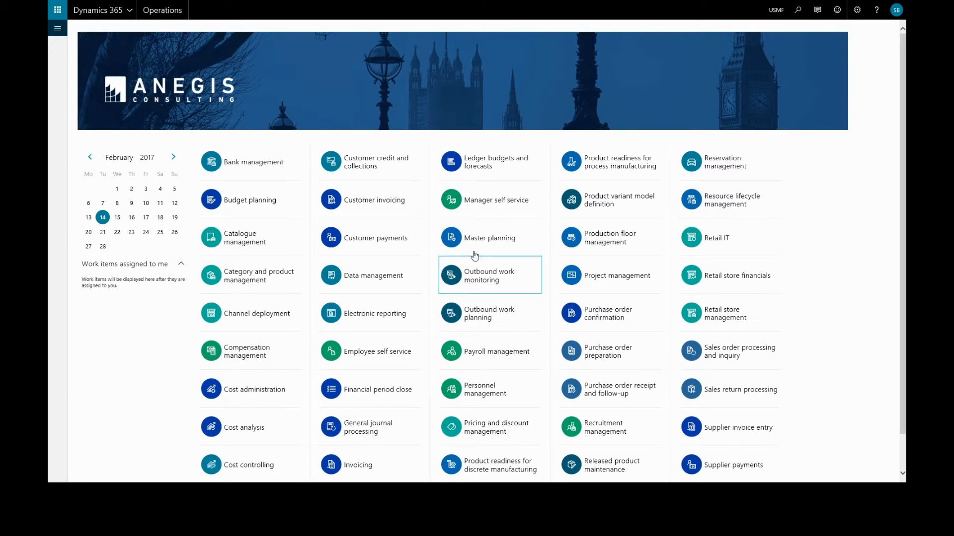
mouse_move(392, 192)
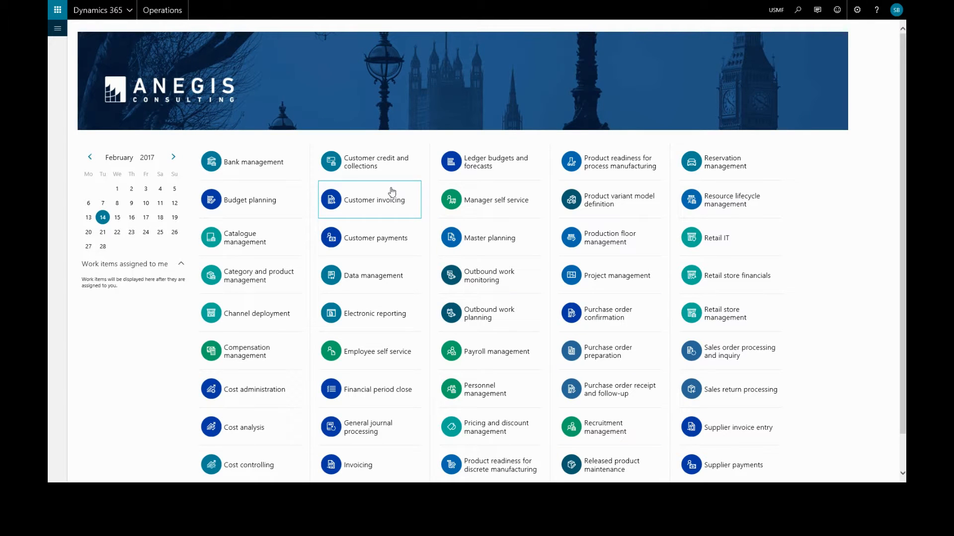
mouse_move(149, 83)
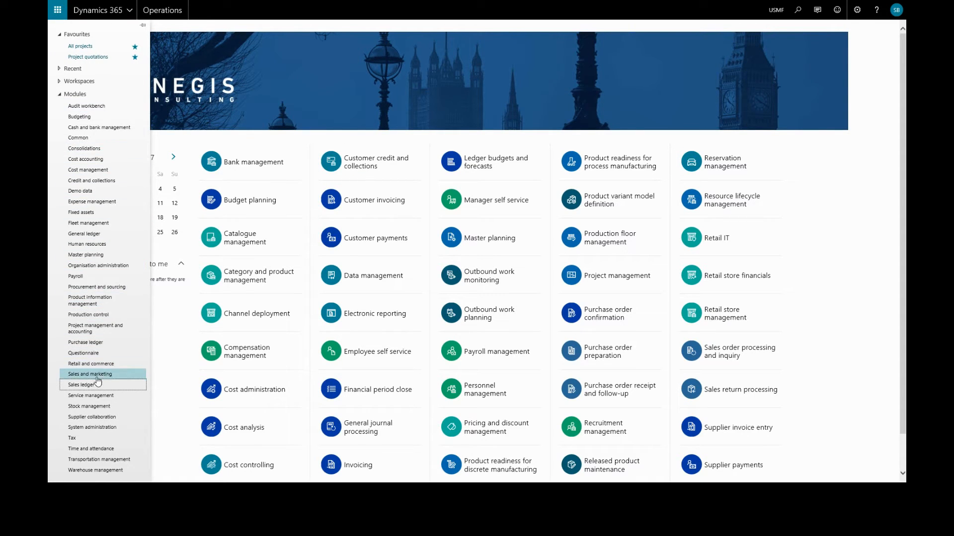
Step: Open the Sales ledger module to show its page links
click(80, 385)
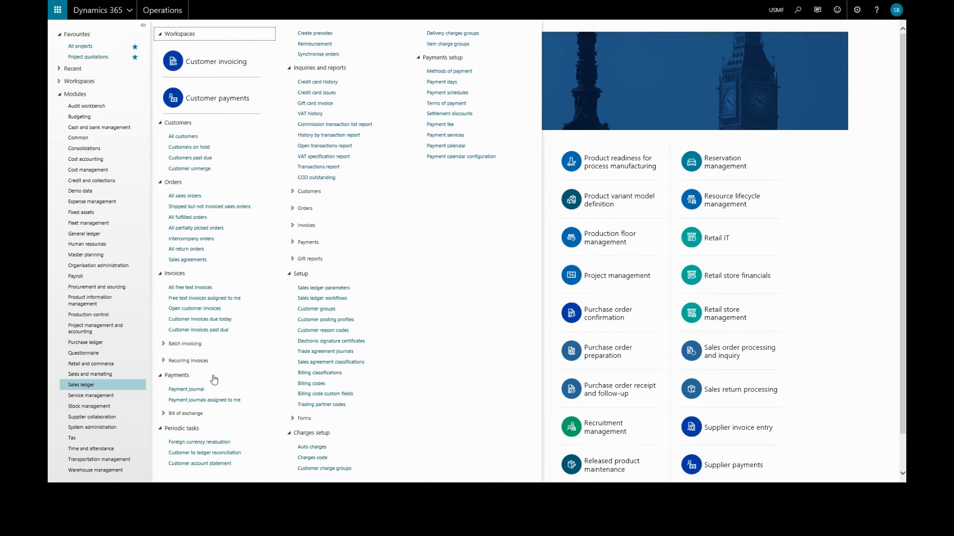
mouse_move(364, 424)
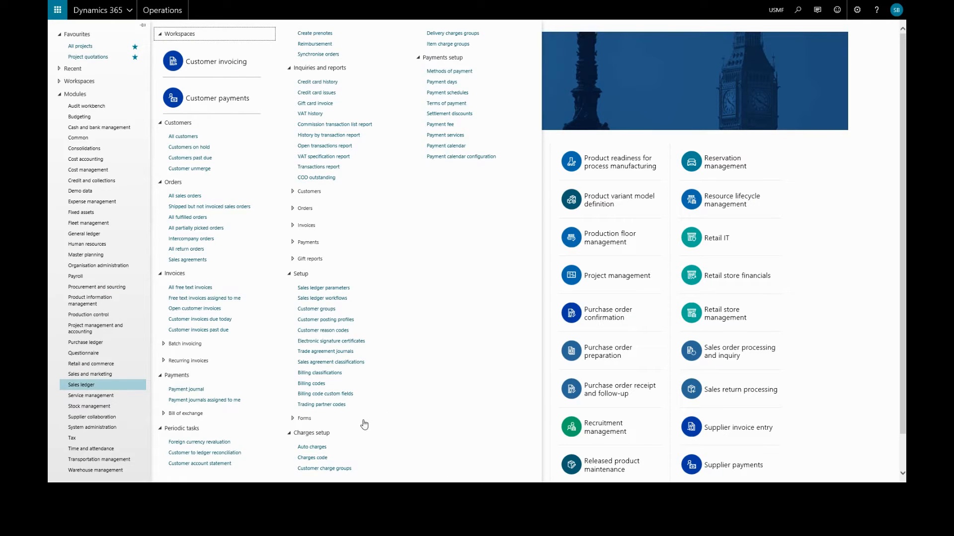
mouse_move(310, 436)
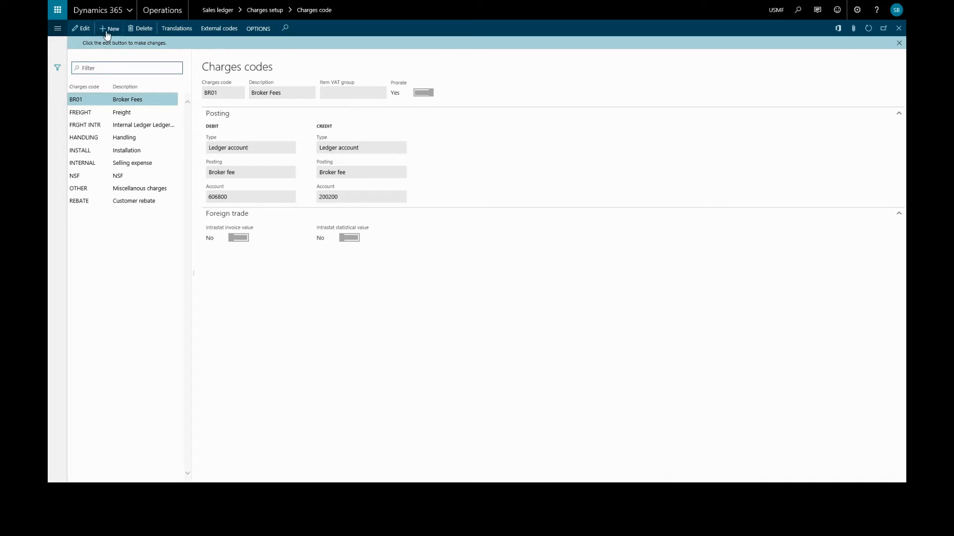
Step: Create charges code TRANS with description 'Transportation Fee'
click(112, 29)
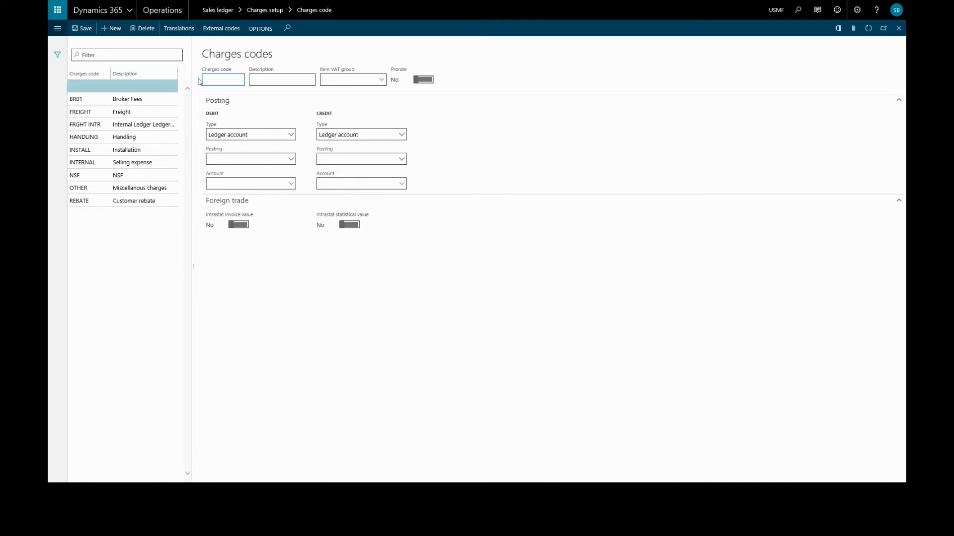
text(TRANS)
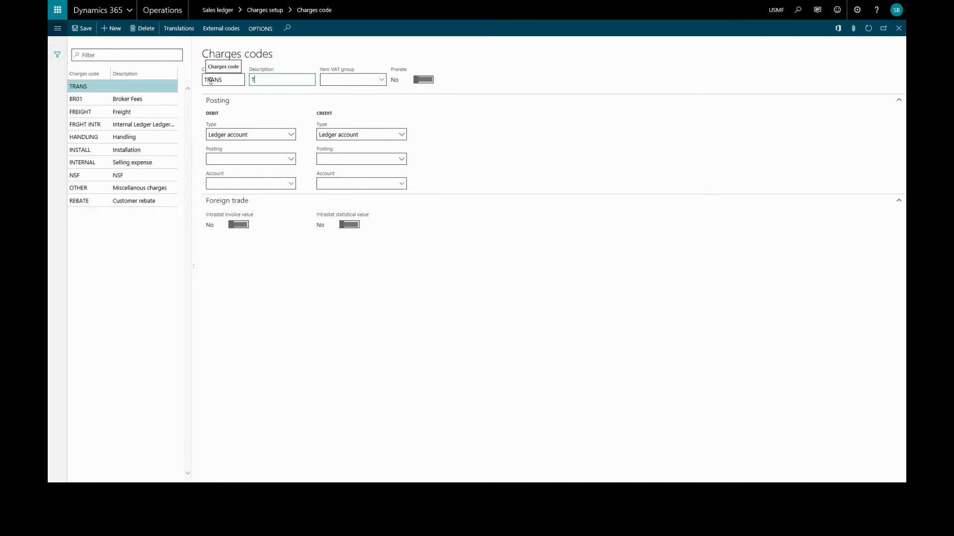
text(ransport)
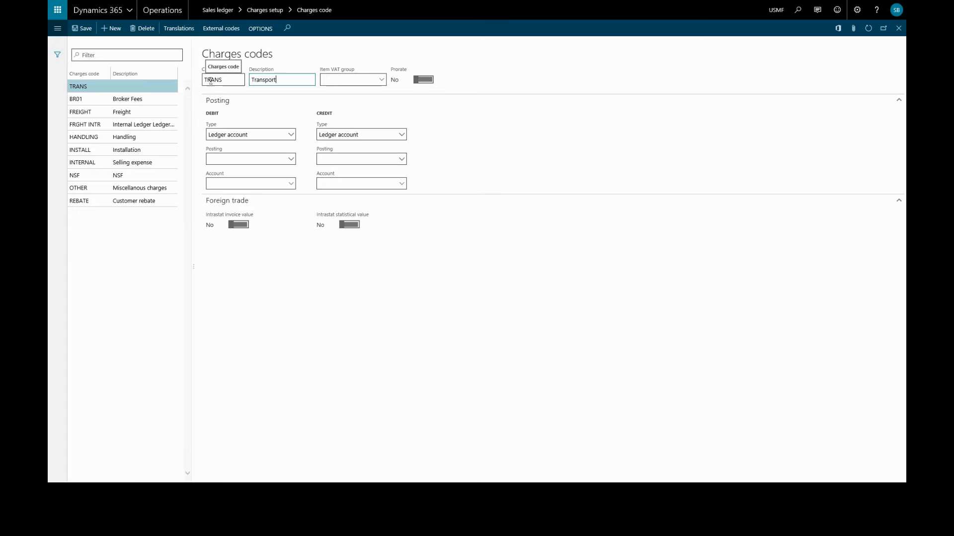
text(Transportation F)
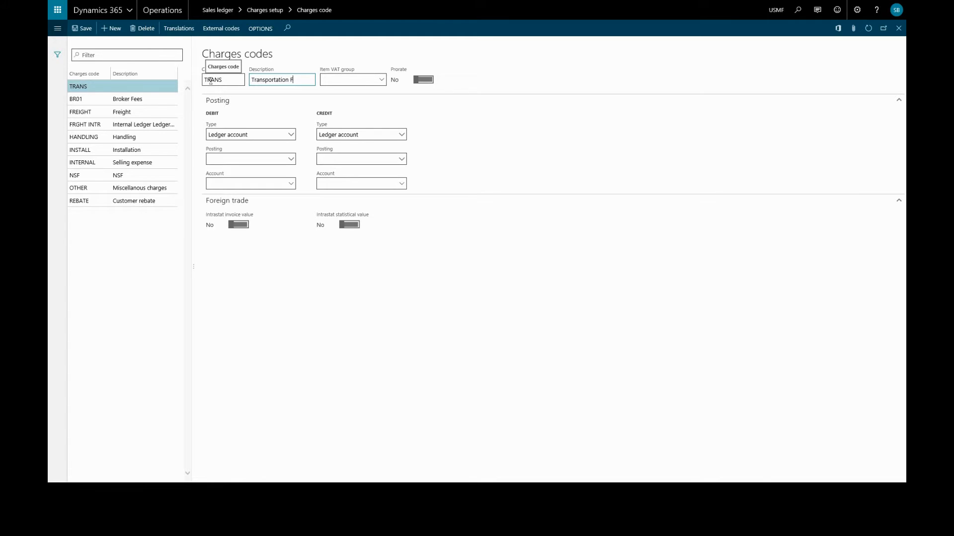
text(ee)
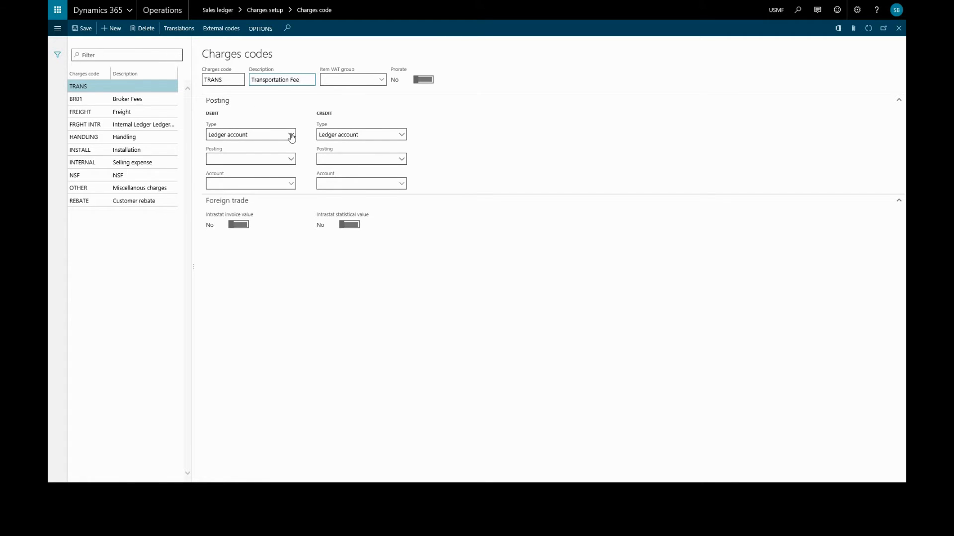
mouse_move(289, 134)
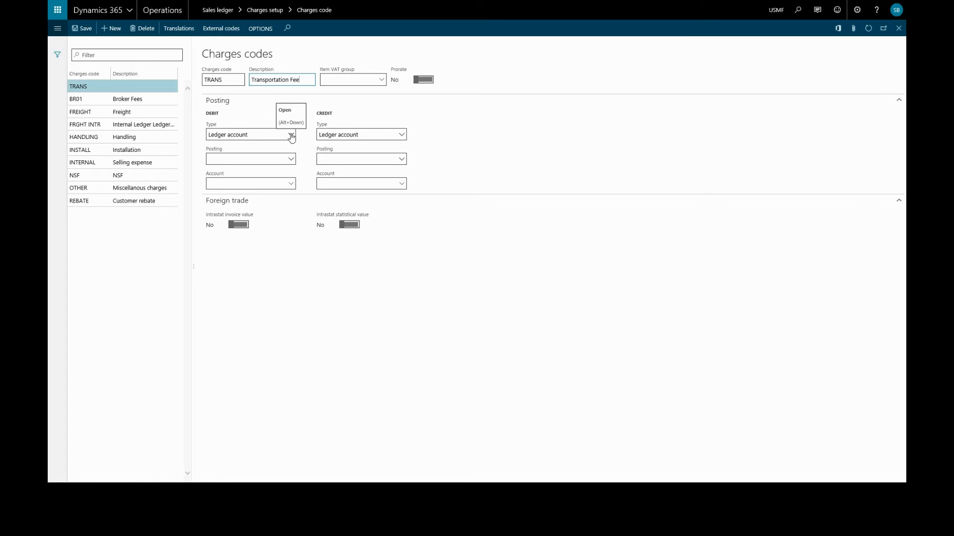
Step: Set TRANS debit type to Customer/Supplier, credit posting Order, freight, credit account 110110
click(290, 134)
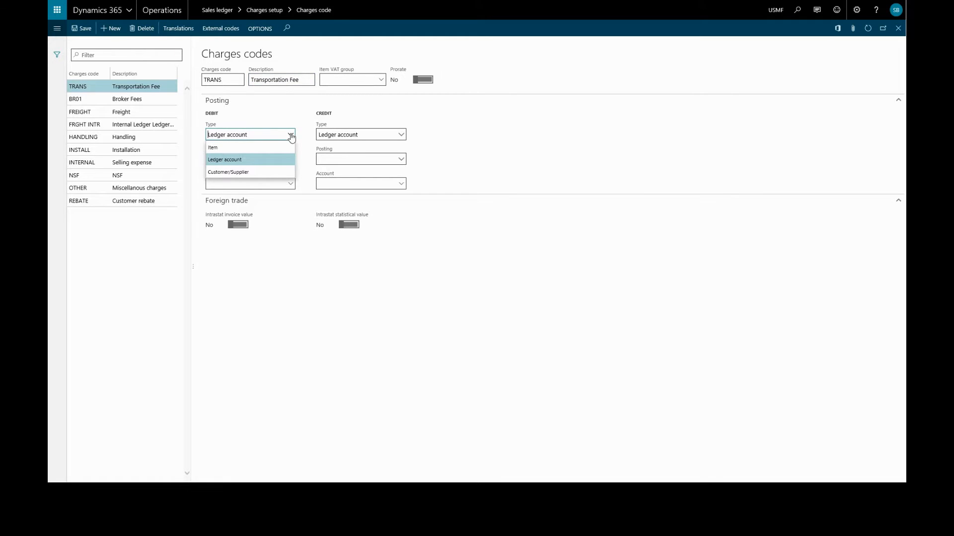
click(228, 172)
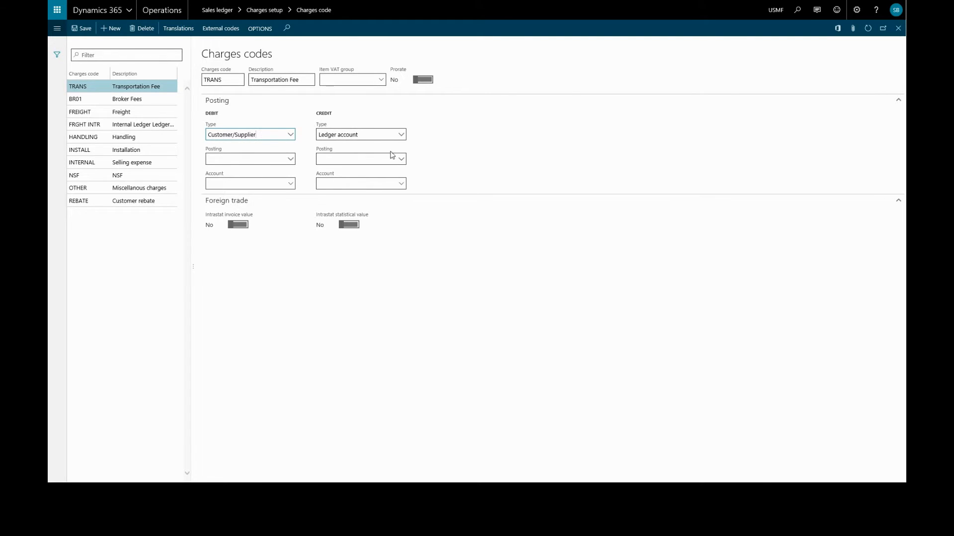
click(401, 159)
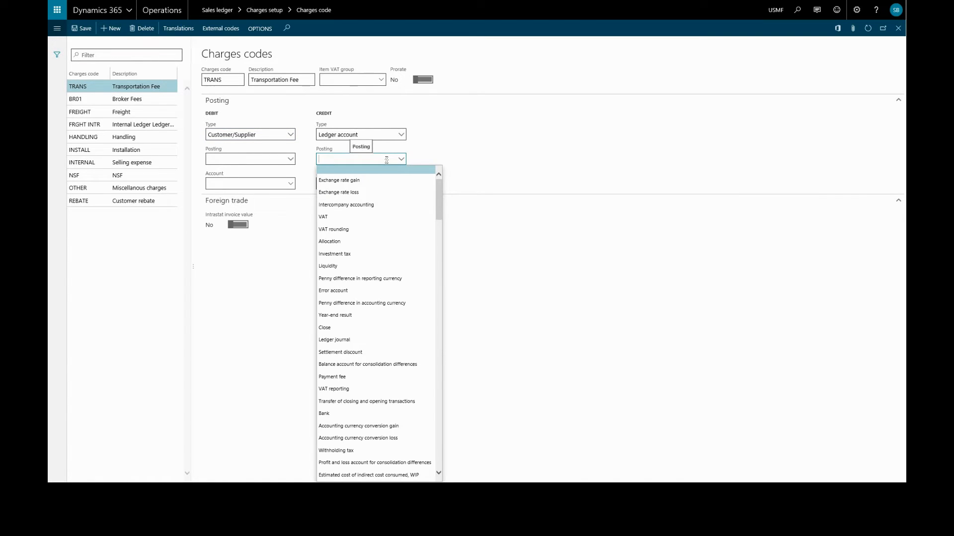
click(330, 381)
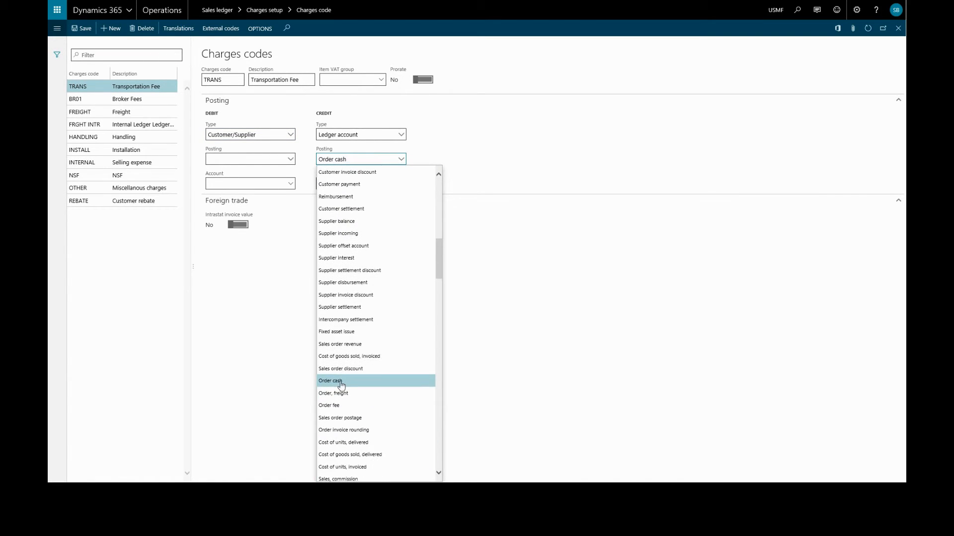
click(333, 394)
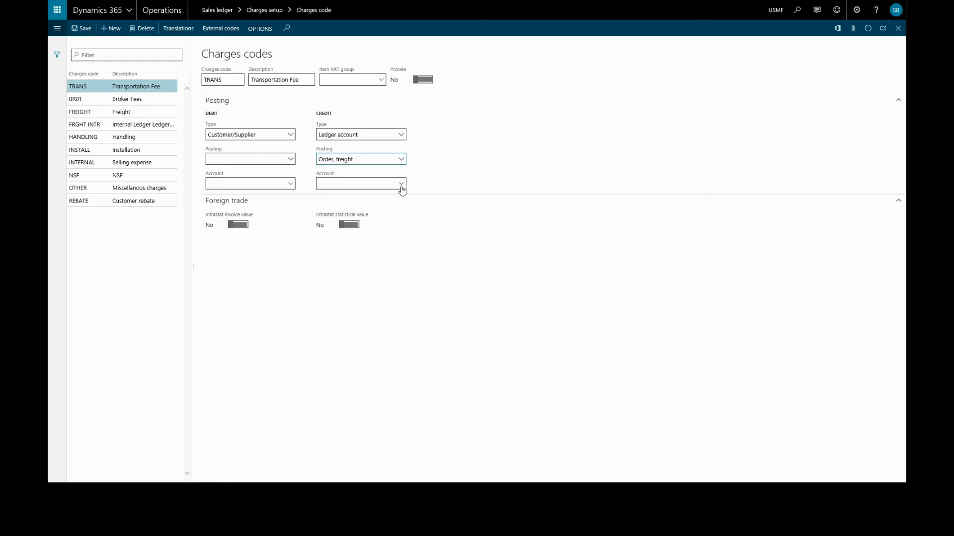
click(400, 184)
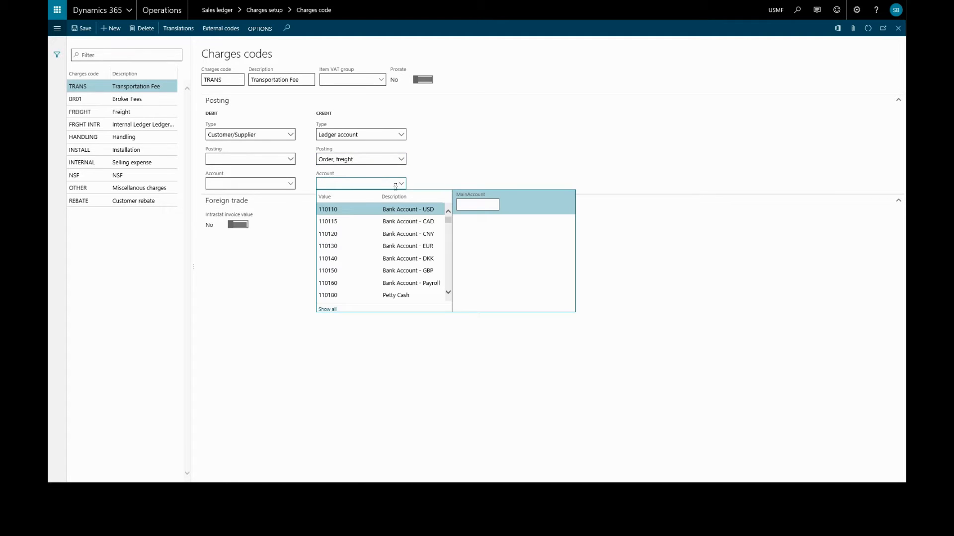
click(328, 209)
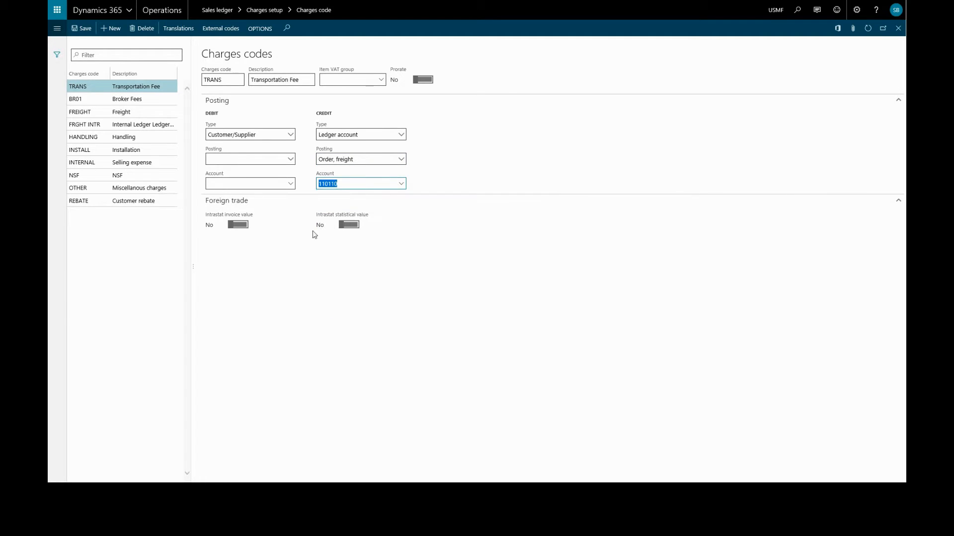
mouse_move(248, 237)
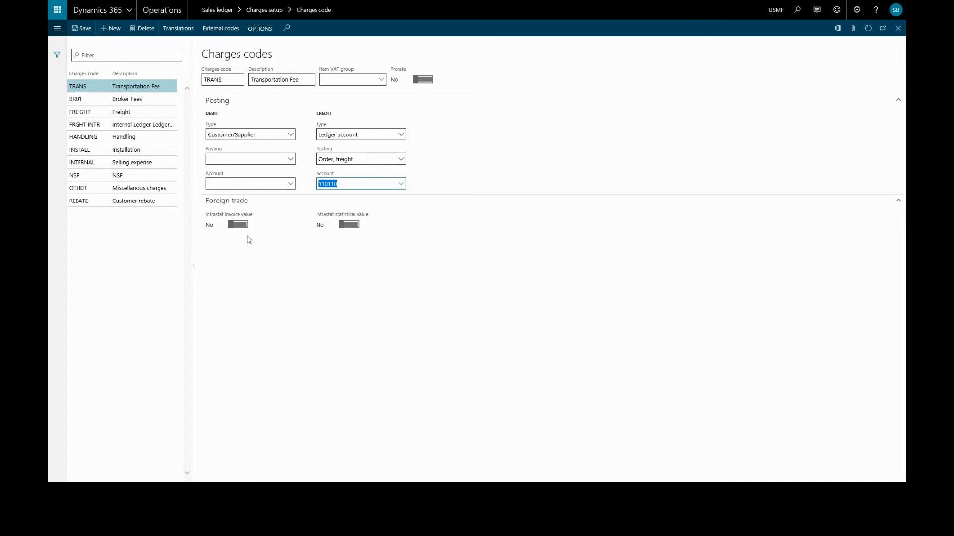
mouse_move(534, 346)
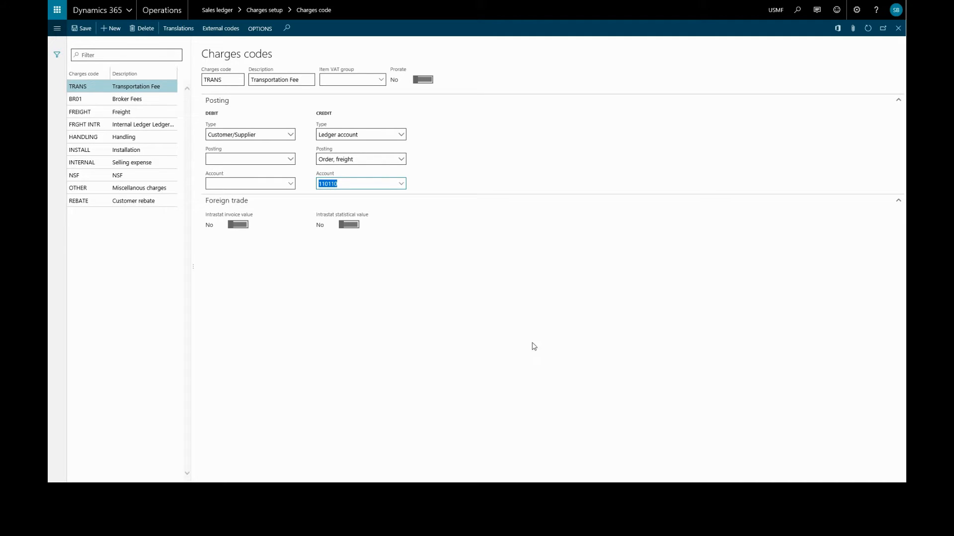
Step: Save the TRANS charges code and go to Customer charge groups
click(80, 28)
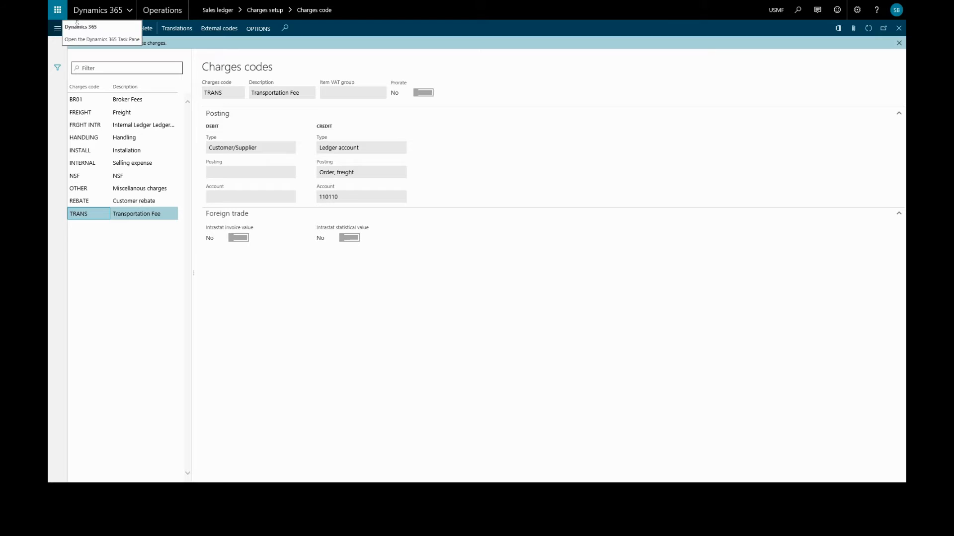
mouse_move(58, 29)
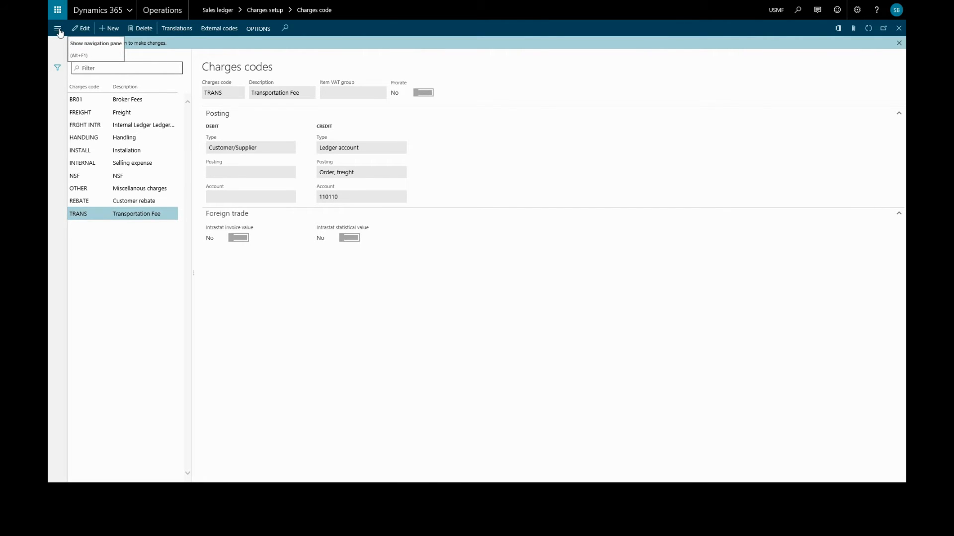
click(57, 29)
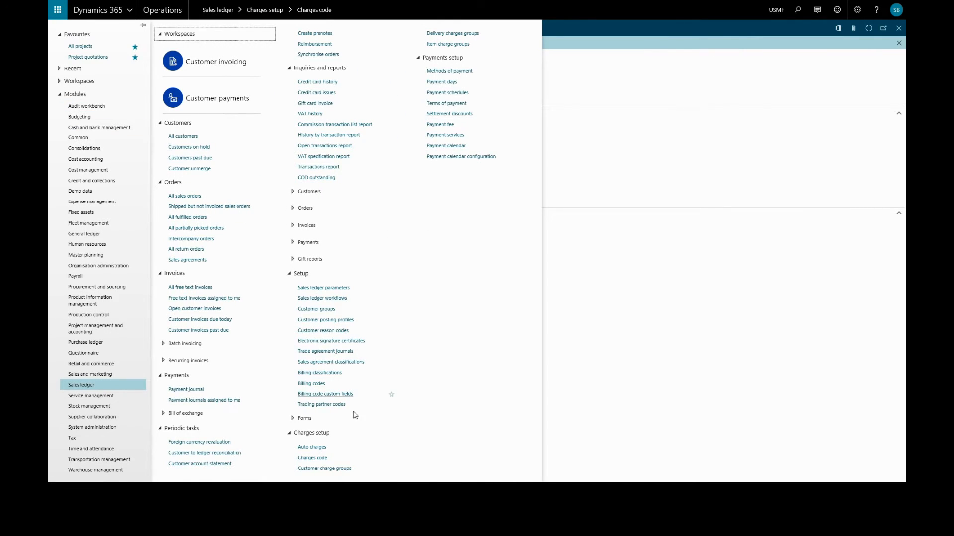
click(312, 458)
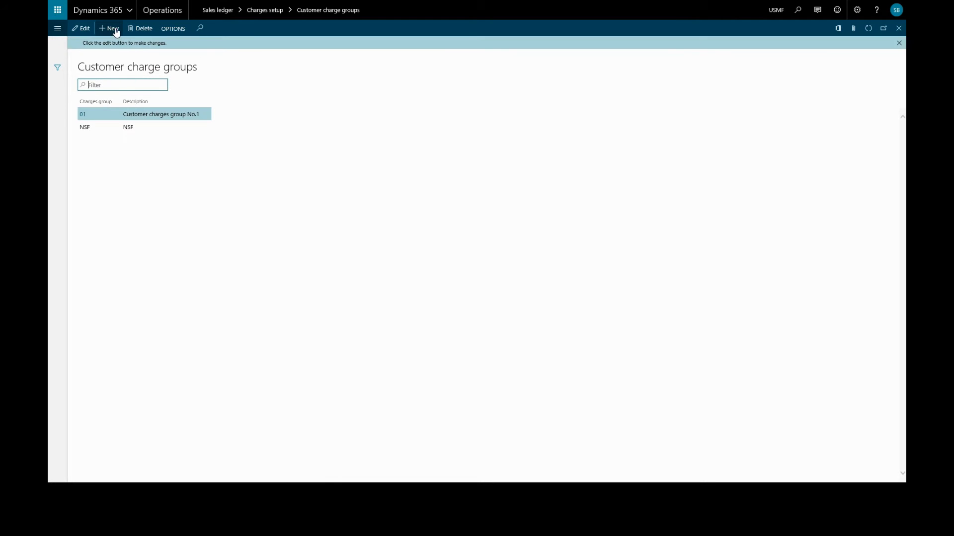
Step: Add customer charge group CI with description 'Freight 10%'
click(111, 29)
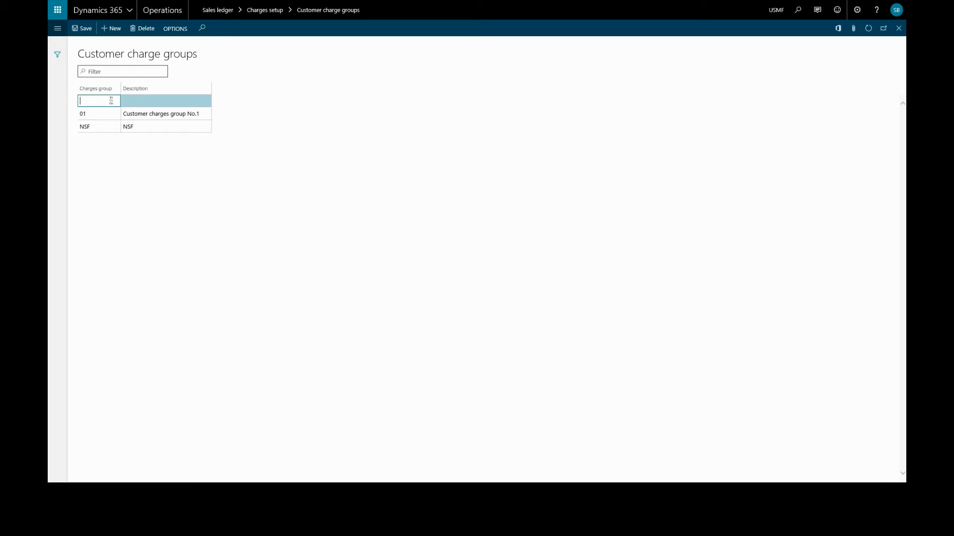
text(CI)
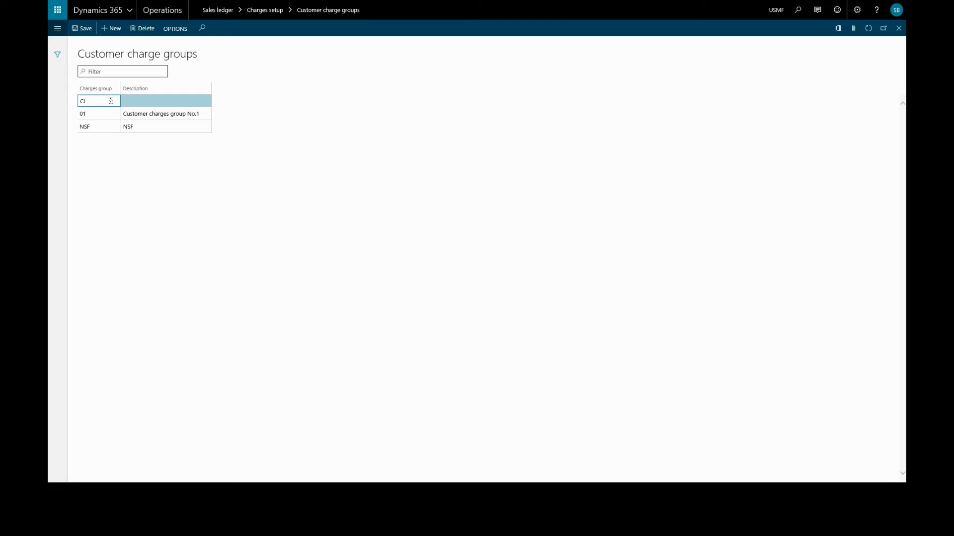
click(165, 101)
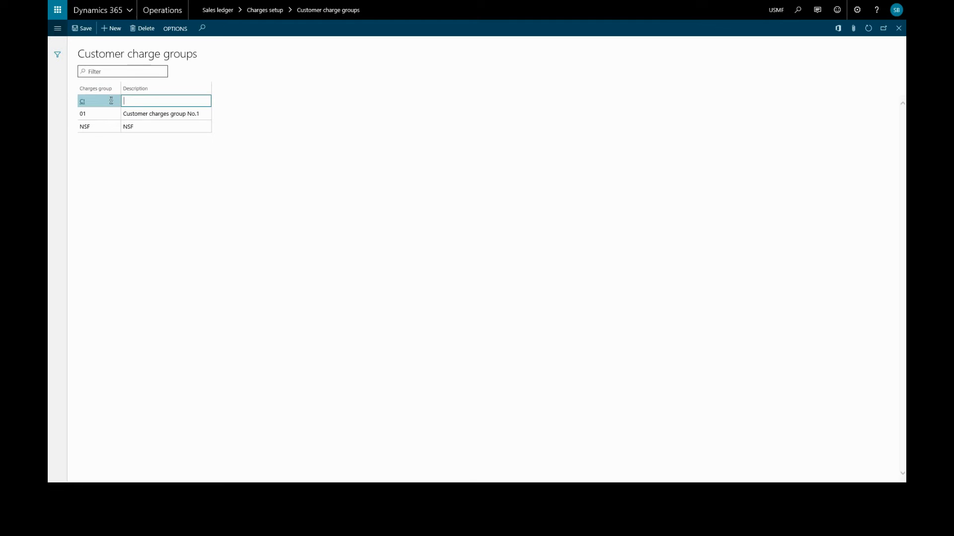
text(Freight)
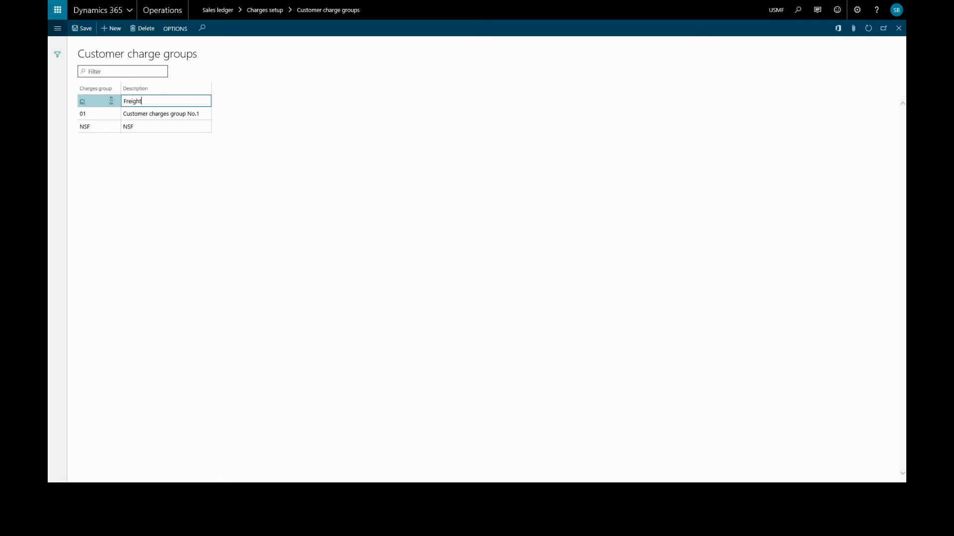
text(10%)
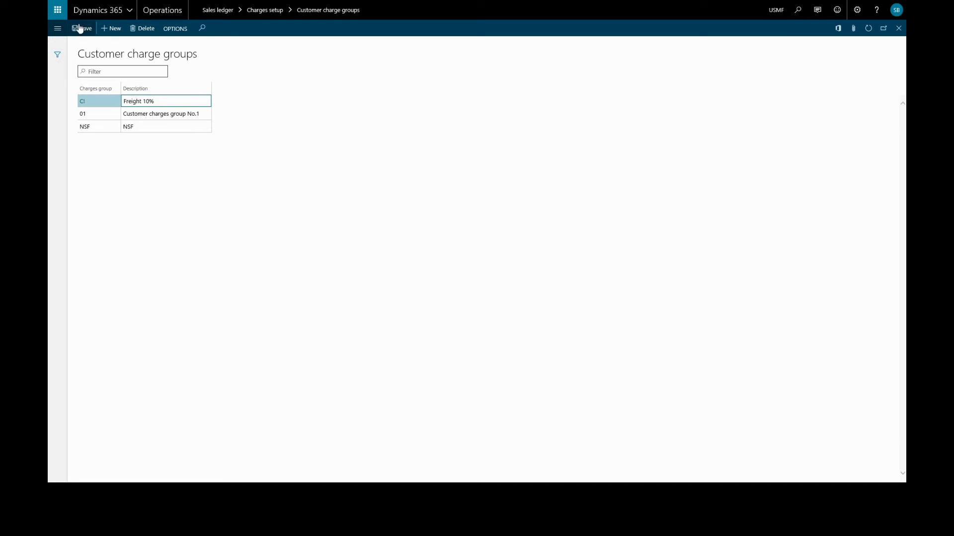
mouse_move(54, 28)
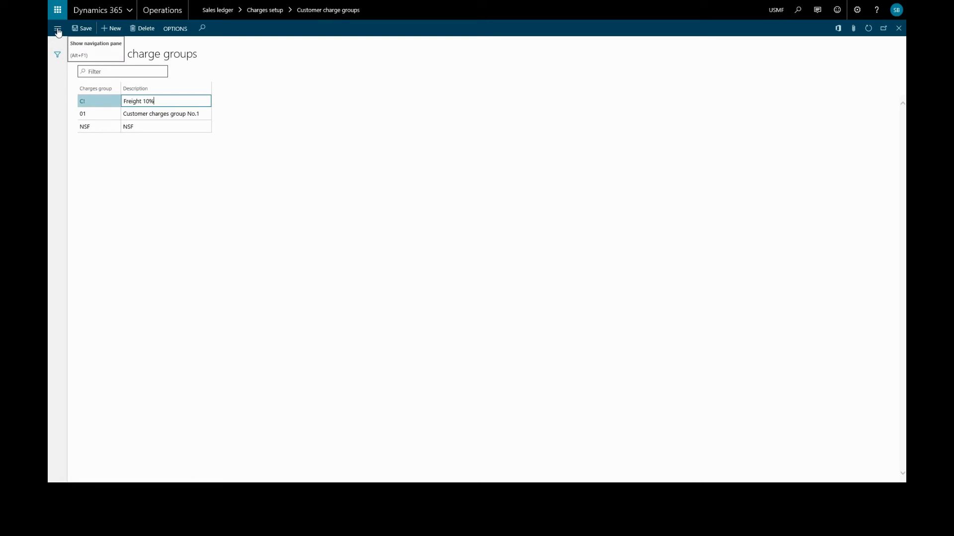
Step: Navigate through the modules pane to the Sales ledger Auto charges page
click(56, 28)
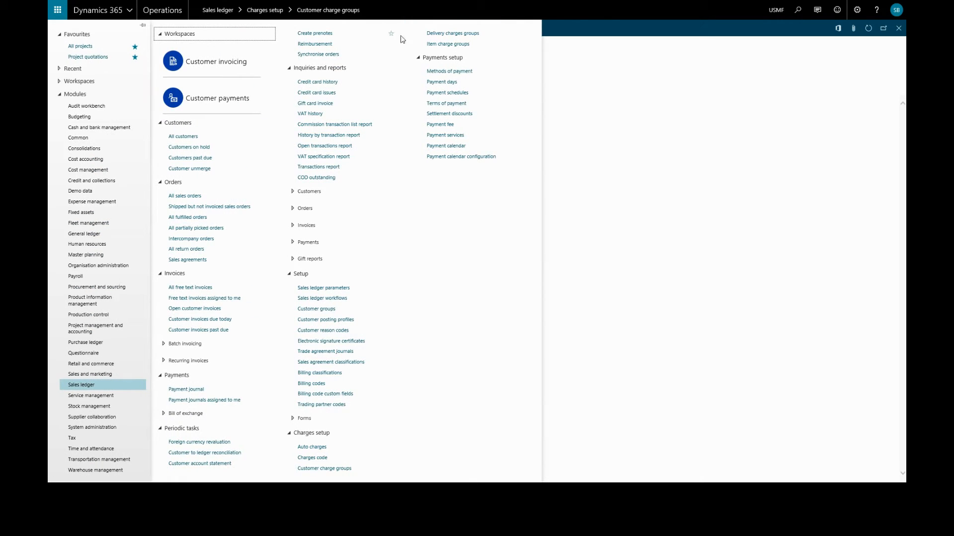
mouse_move(427, 54)
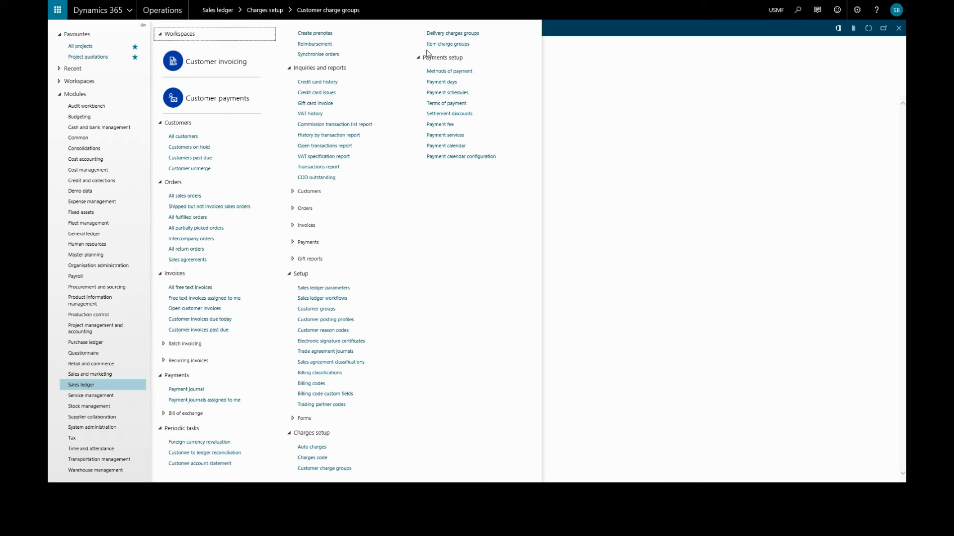
mouse_move(426, 52)
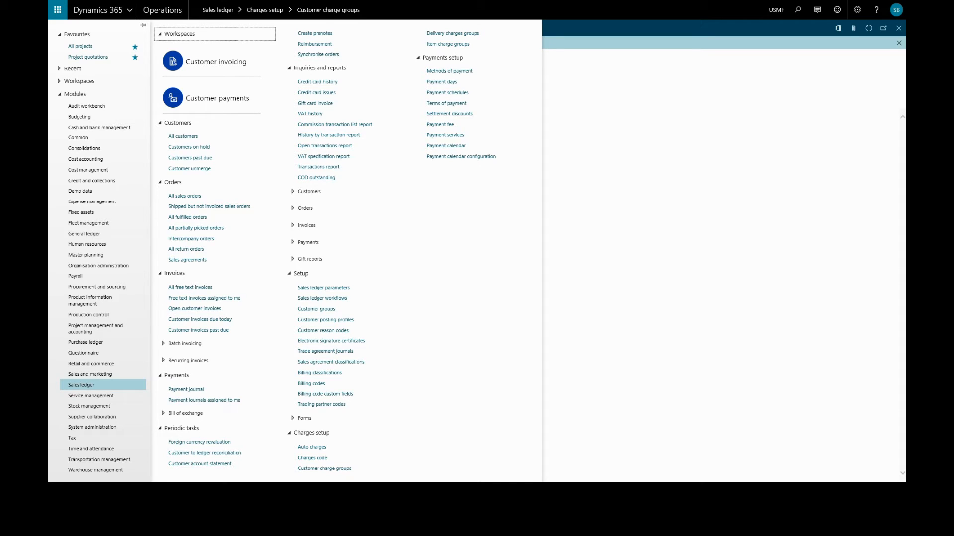
mouse_move(301, 433)
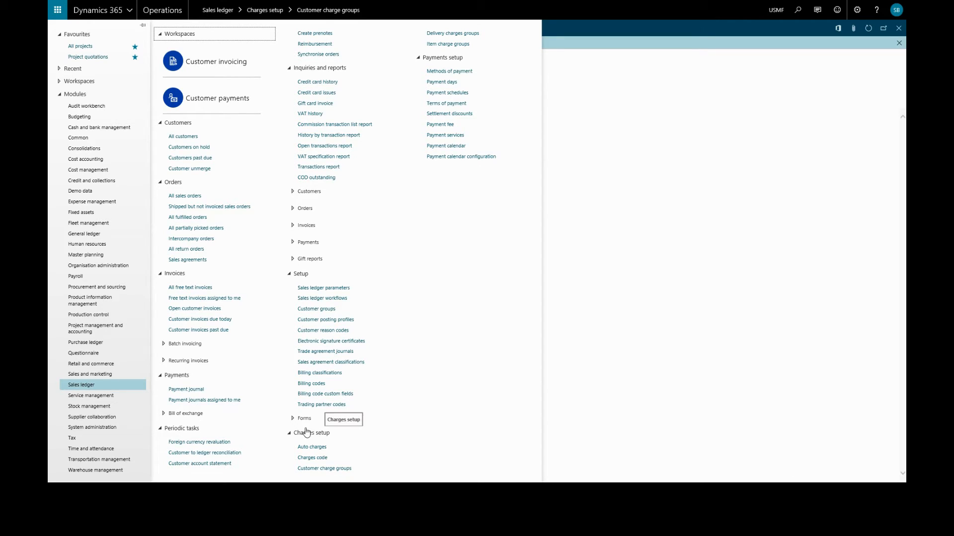
click(312, 447)
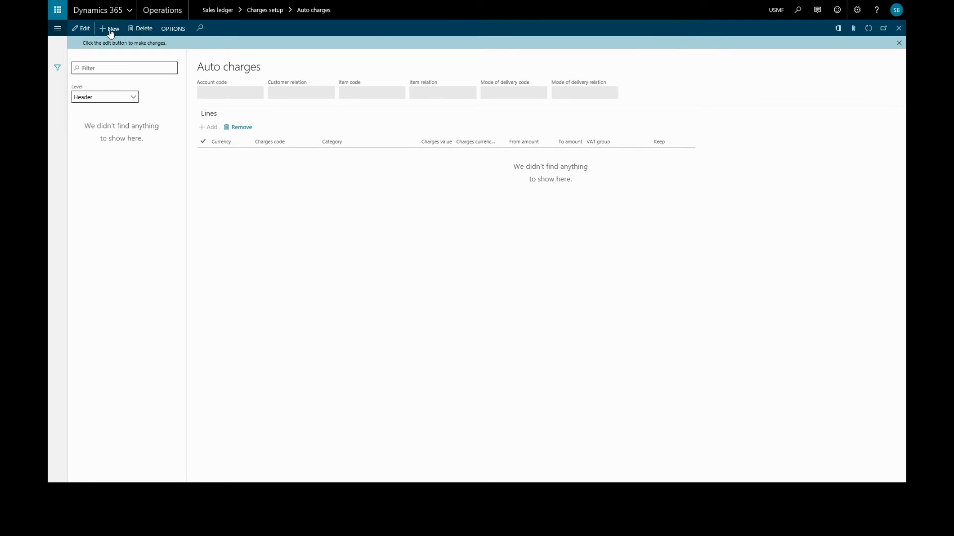
Step: Create an auto charge with account code Group, relation CI, delivery mode code Group
click(110, 28)
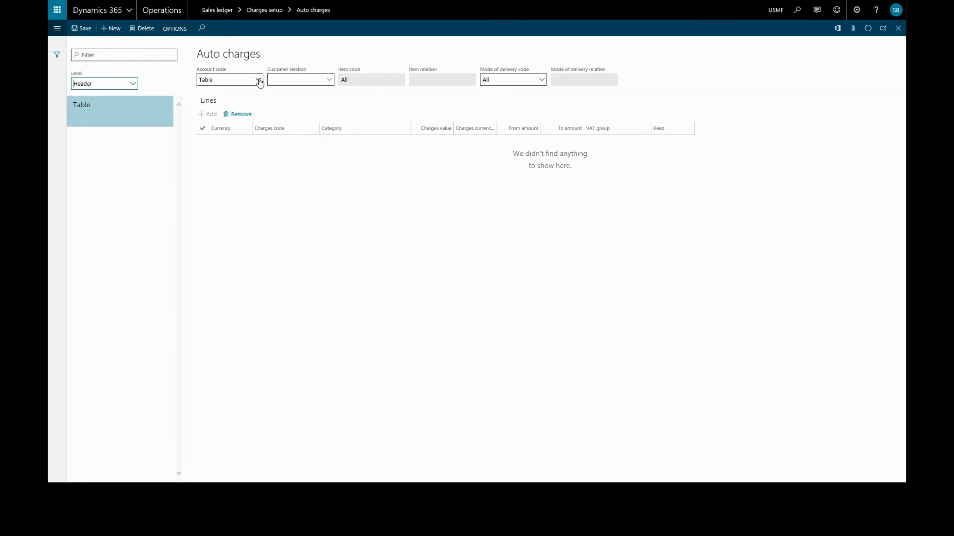
click(258, 79)
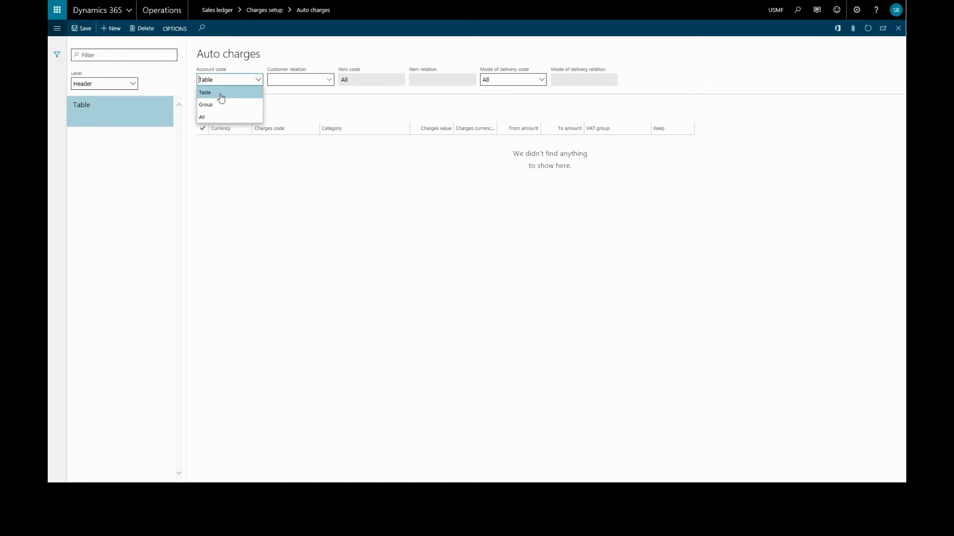
mouse_move(217, 107)
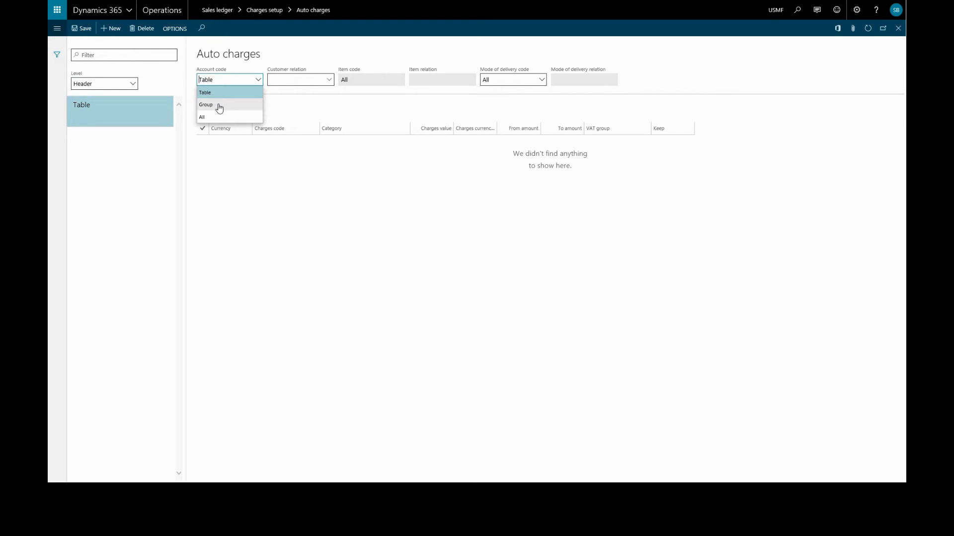
mouse_move(212, 117)
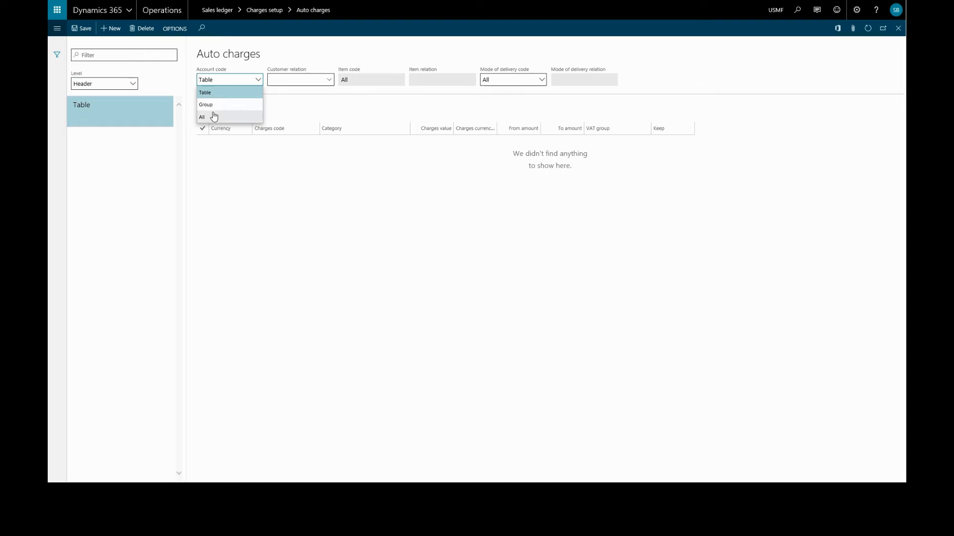
click(206, 105)
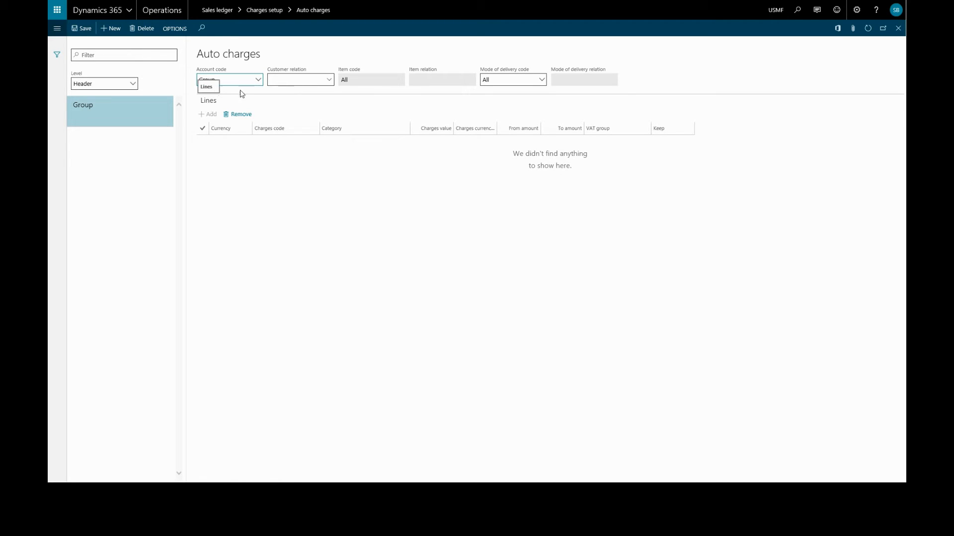
click(329, 80)
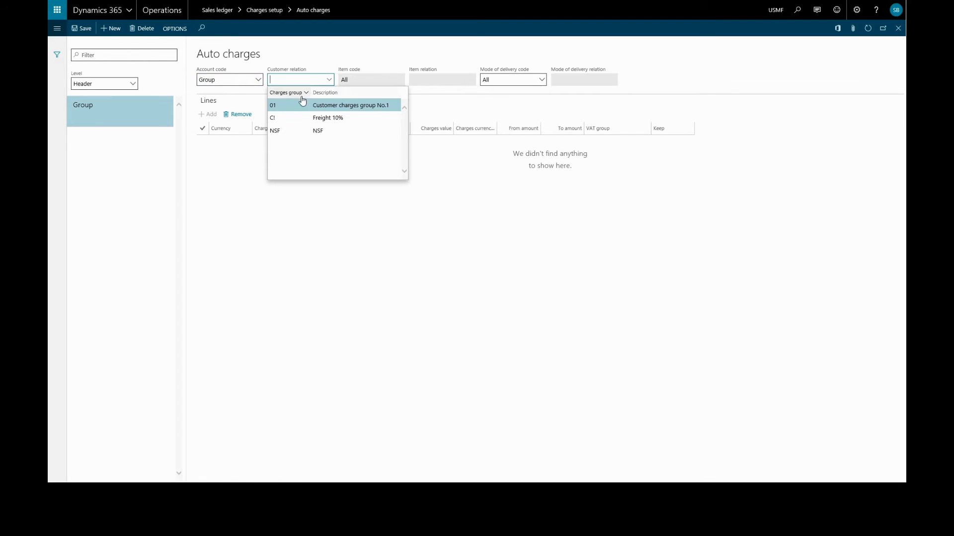
click(272, 118)
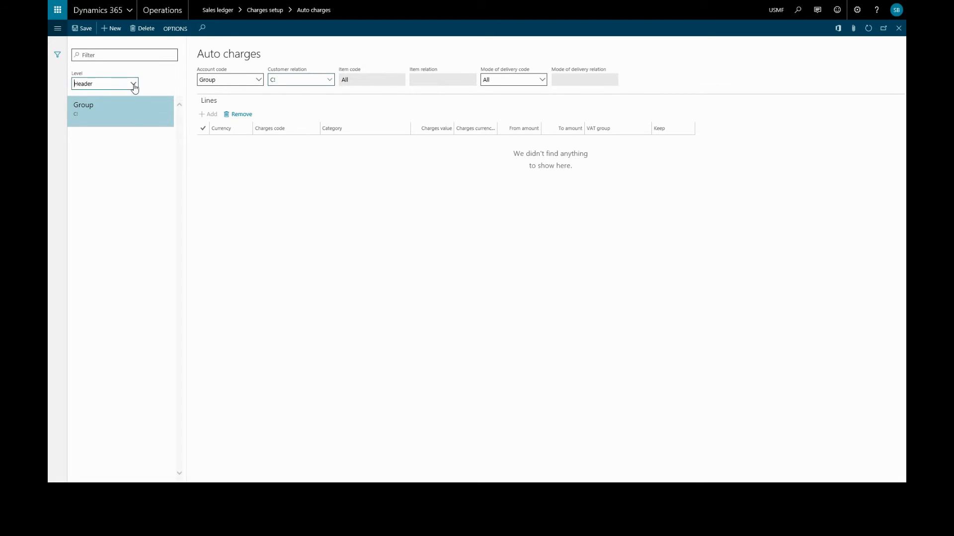
click(132, 83)
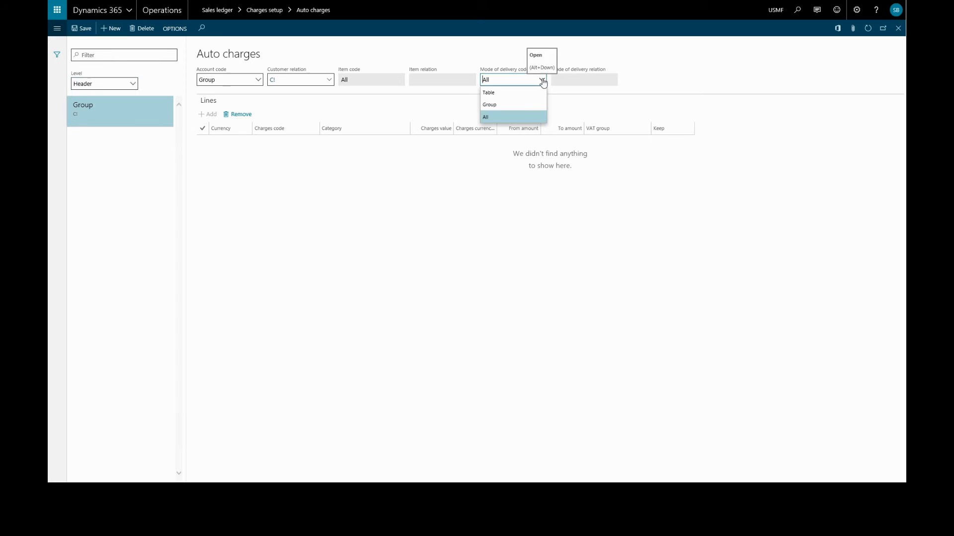
click(489, 105)
text(01)
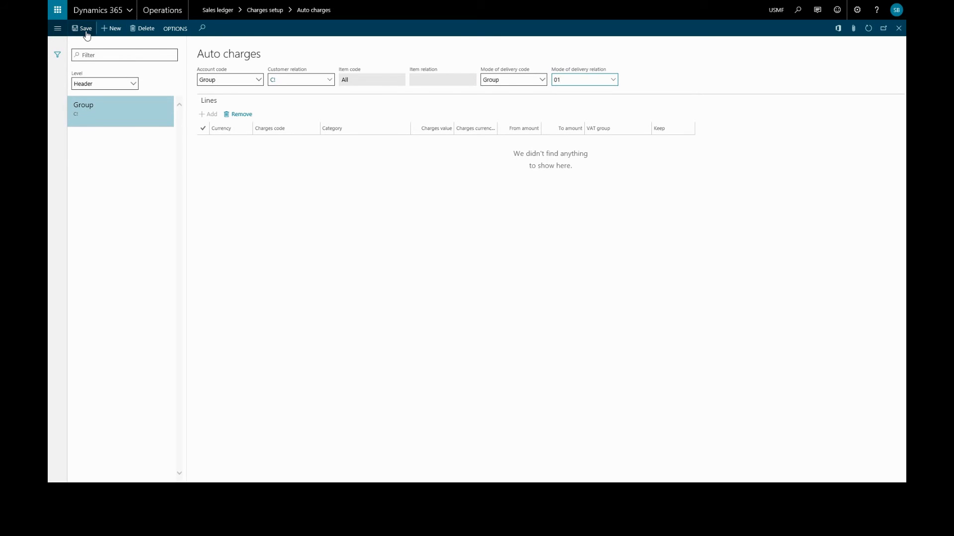
Step: Save the CI auto charge and add a USD line with charges code TRANS
click(208, 114)
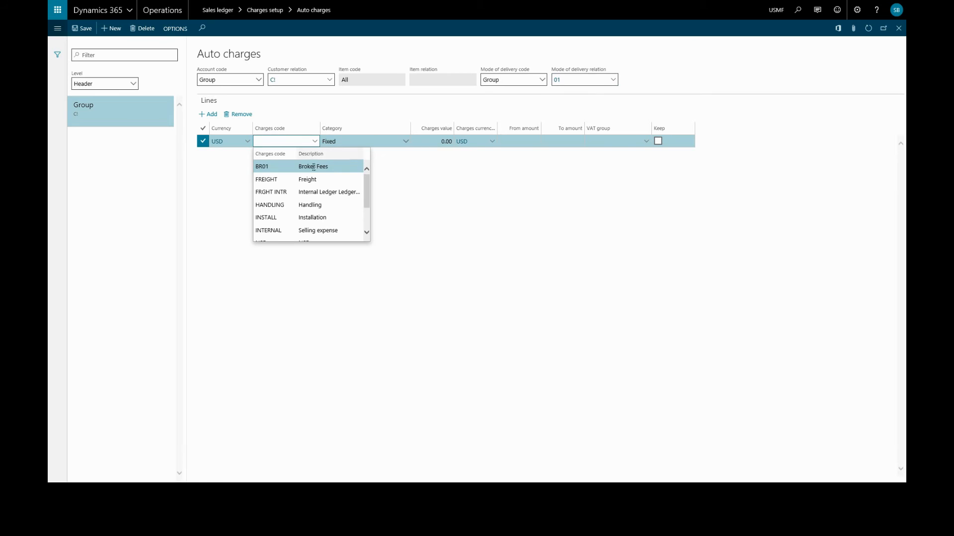
scroll(down, 3)
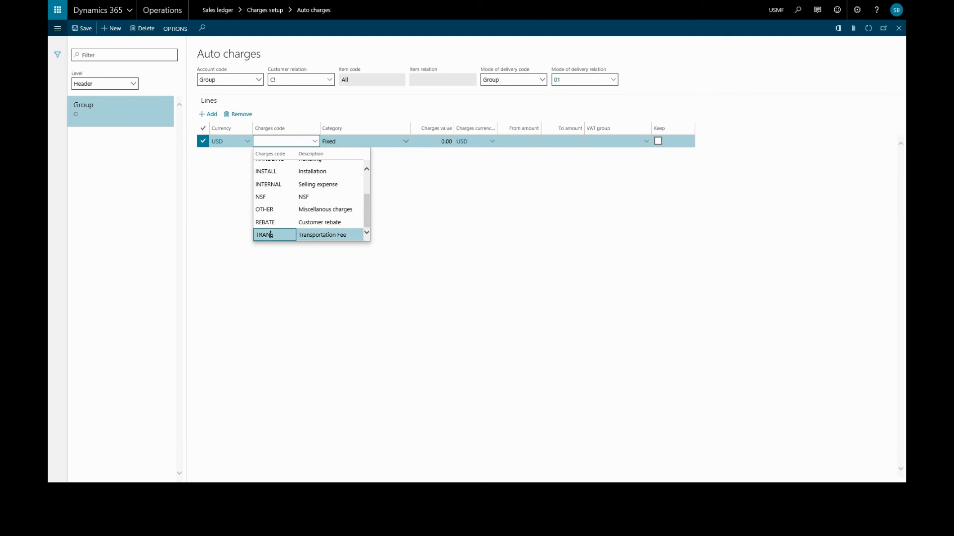
click(269, 235)
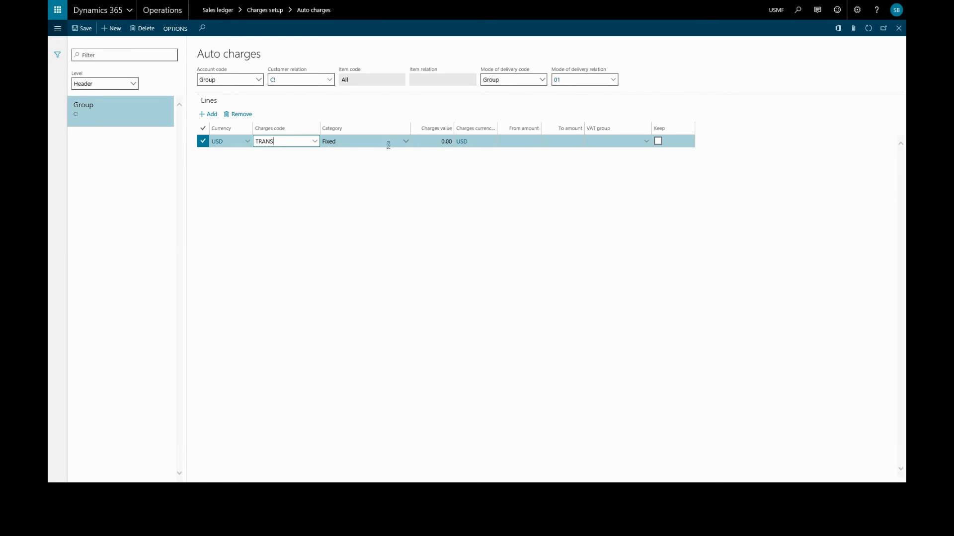
mouse_move(405, 144)
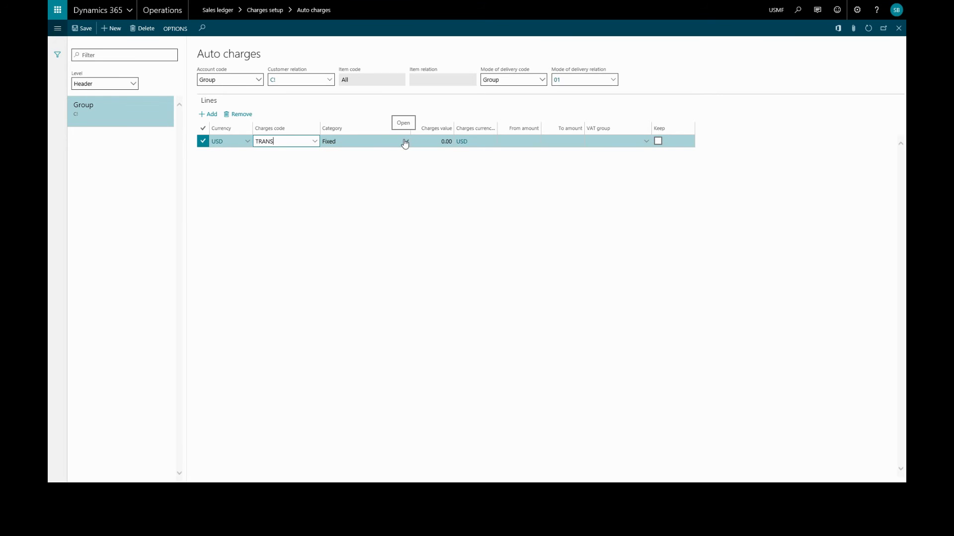
click(404, 142)
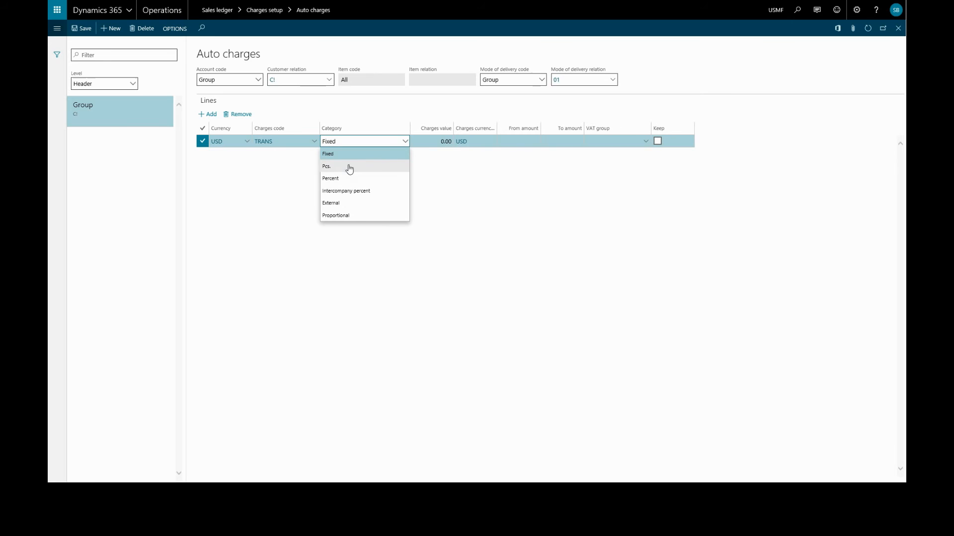
mouse_move(344, 185)
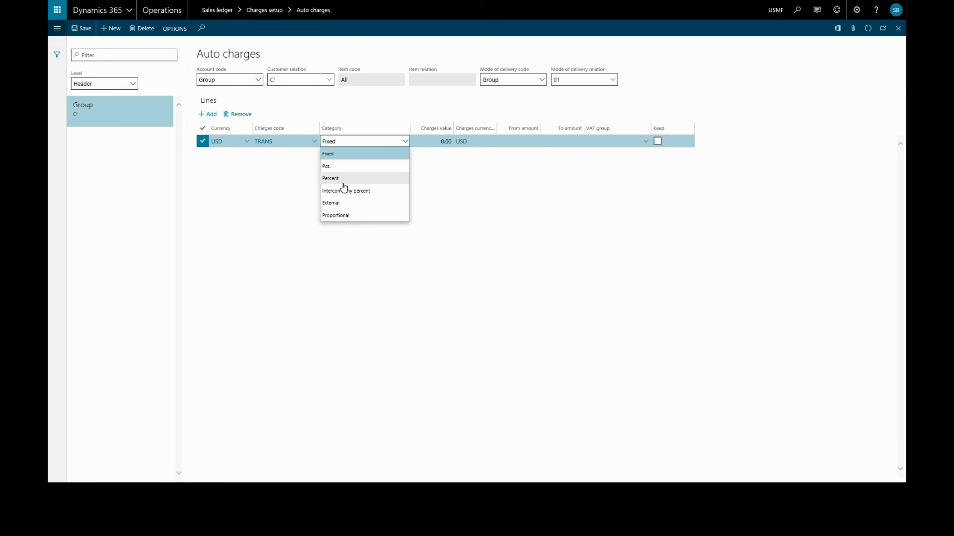
mouse_move(346, 216)
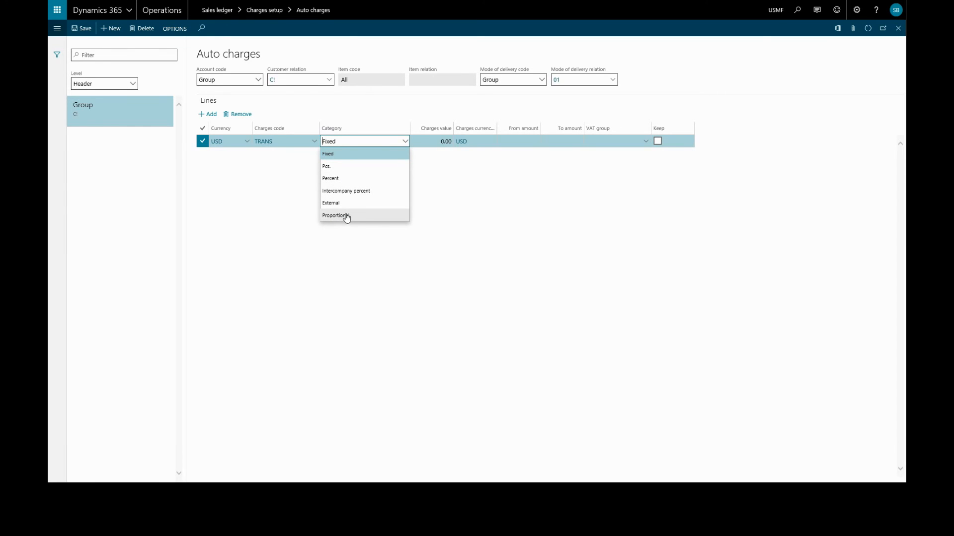
mouse_move(347, 204)
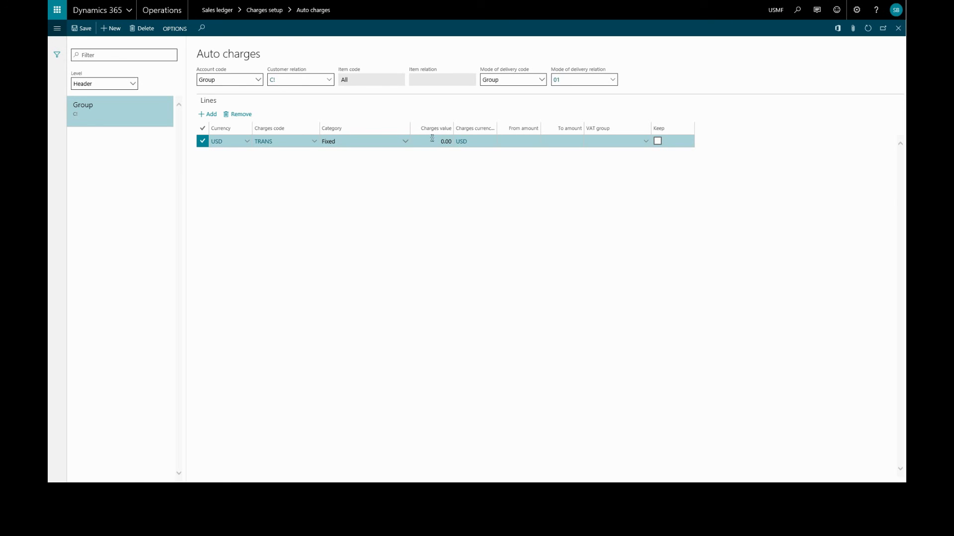
Step: Keep the TRANS line's category as Fixed and tick its Keep checkbox
click(445, 141)
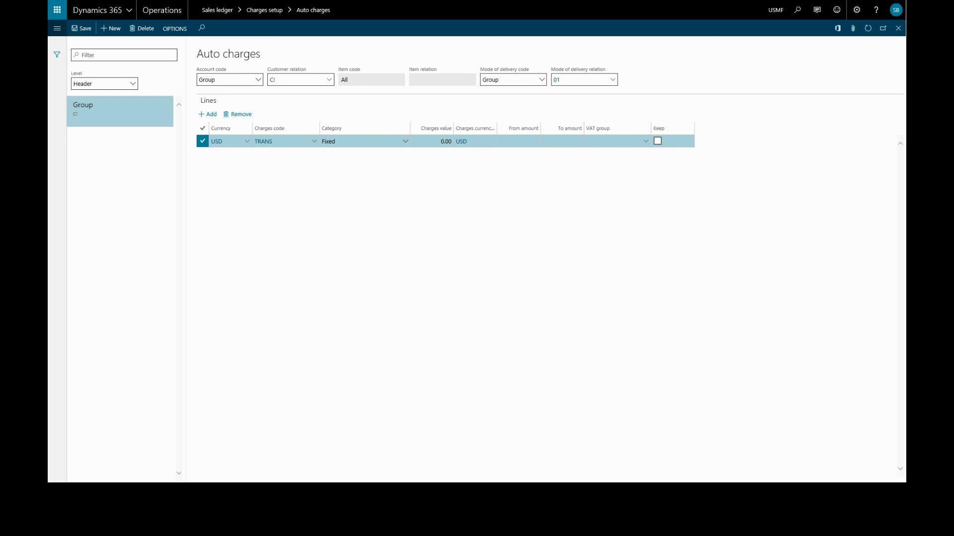
mouse_move(505, 268)
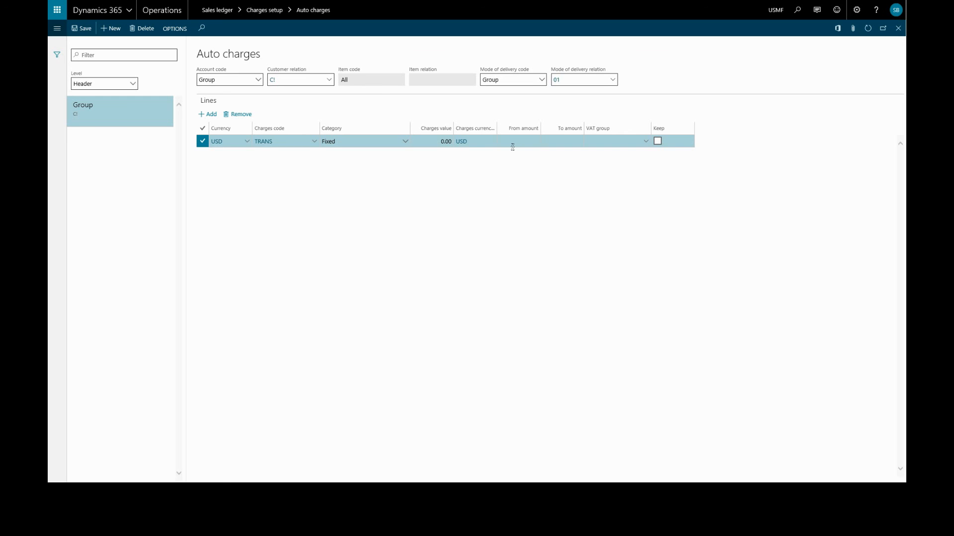
mouse_move(555, 242)
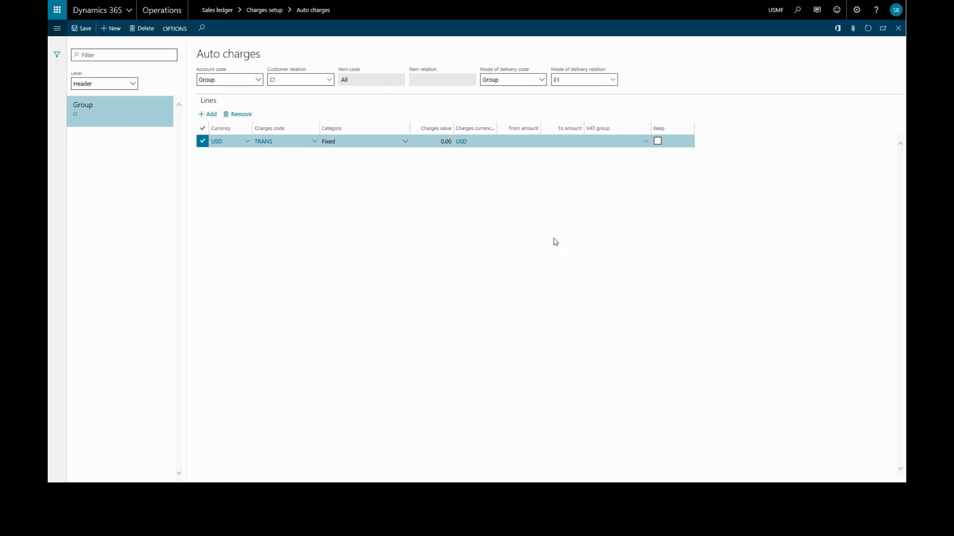
mouse_move(555, 253)
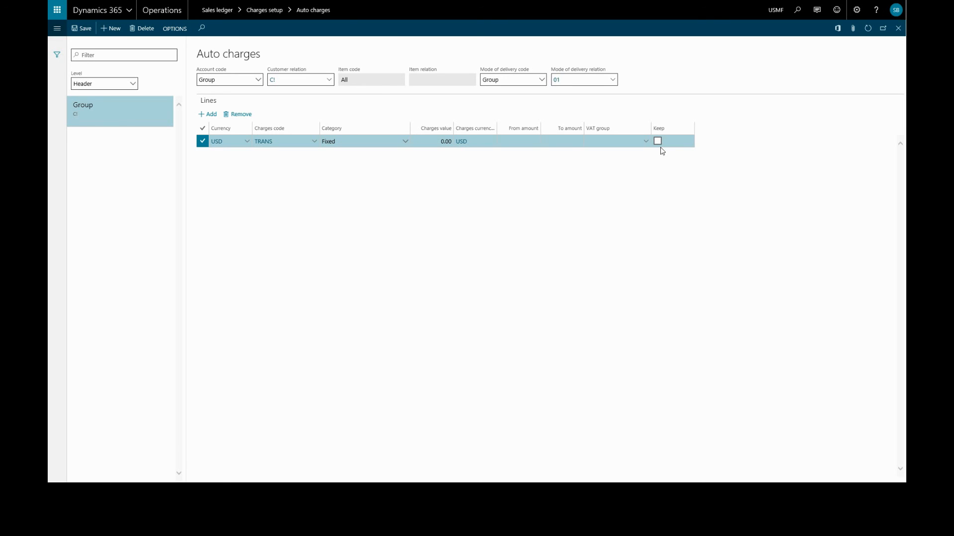
click(658, 141)
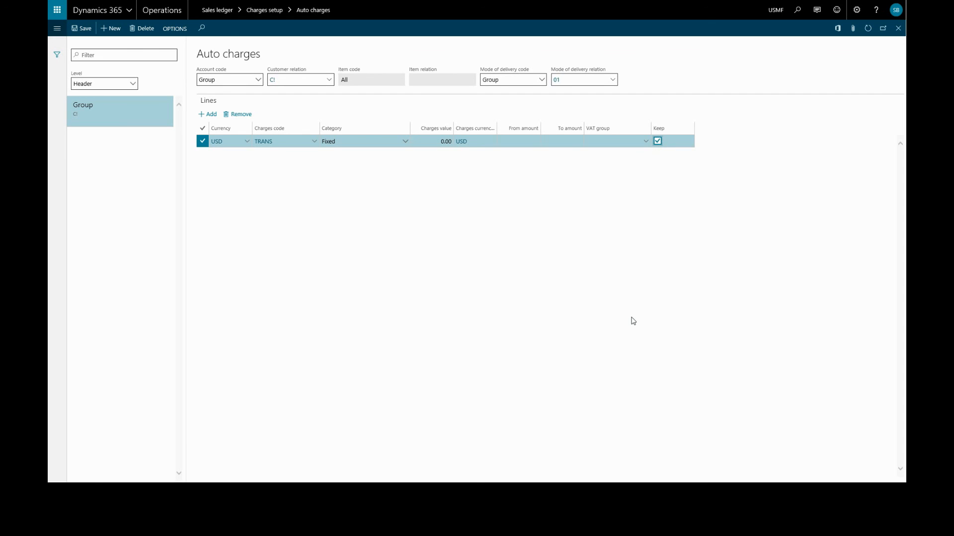